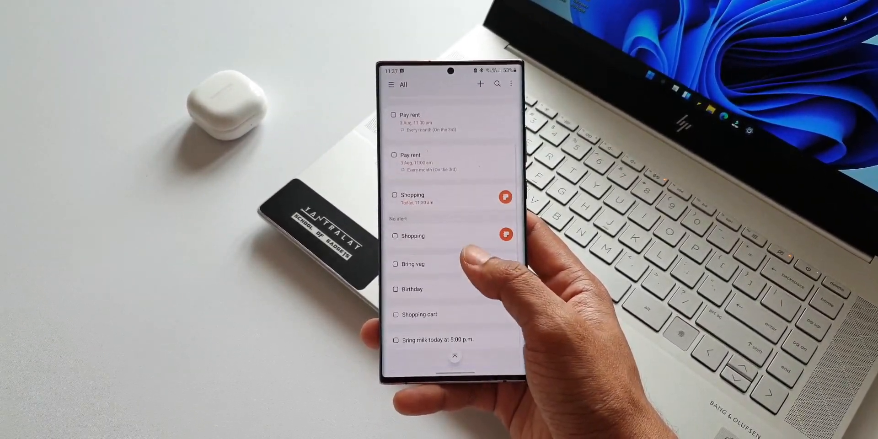
# Launch Samsung Notes and open the Shopping note listing Veg, Rice and Bananas
pyautogui.scroll(-3)
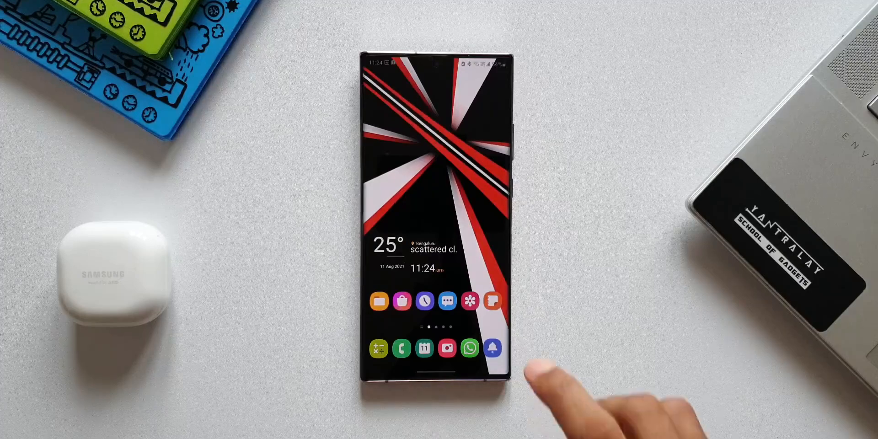
pyautogui.click(493, 302)
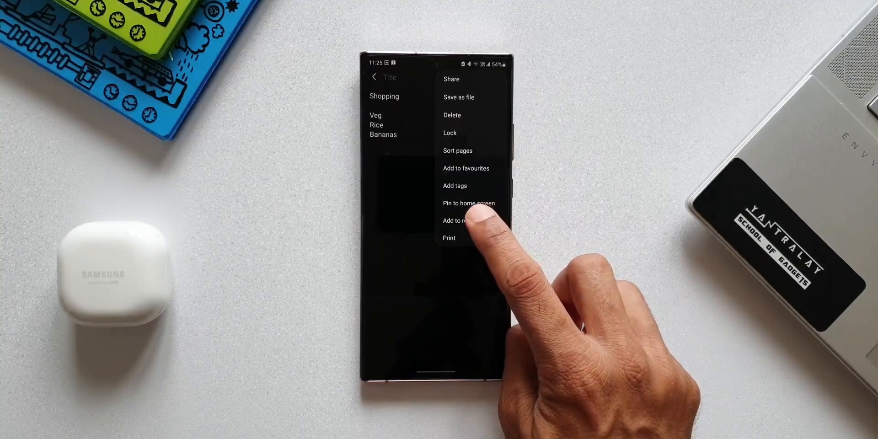
# Add the Shopping note to Samsung Reminder as a new draft titled Shopping
pyautogui.click(460, 219)
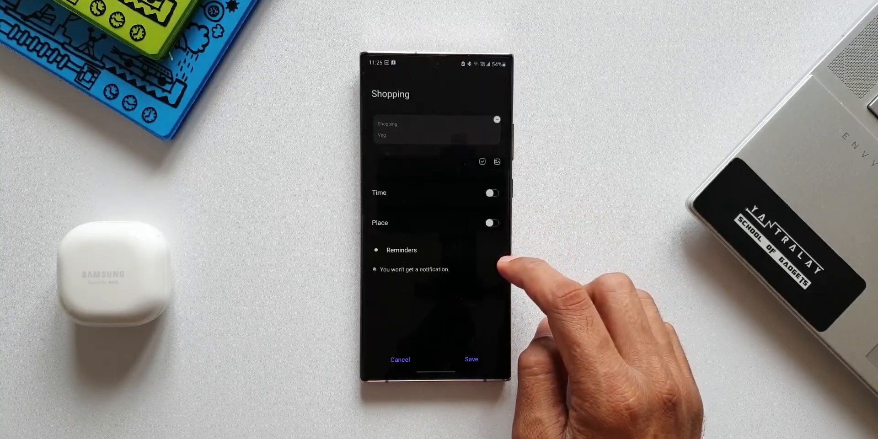
# Enable the Time alert and pick today at 11:30 am for the Shopping reminder
pyautogui.click(491, 193)
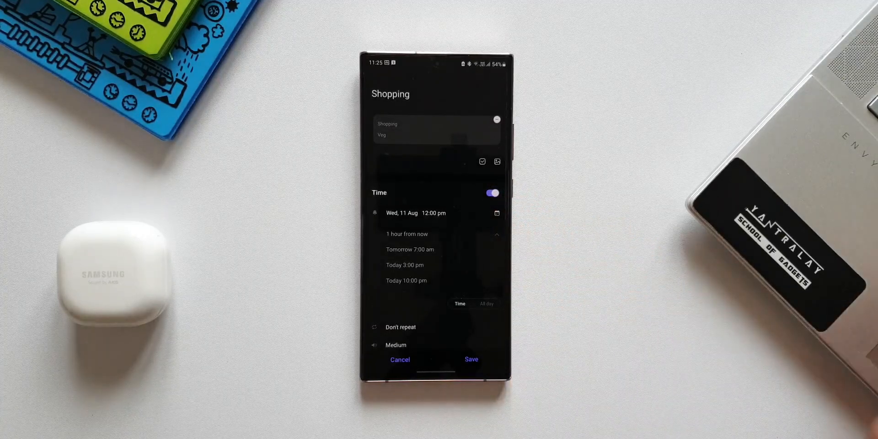
pyautogui.click(416, 213)
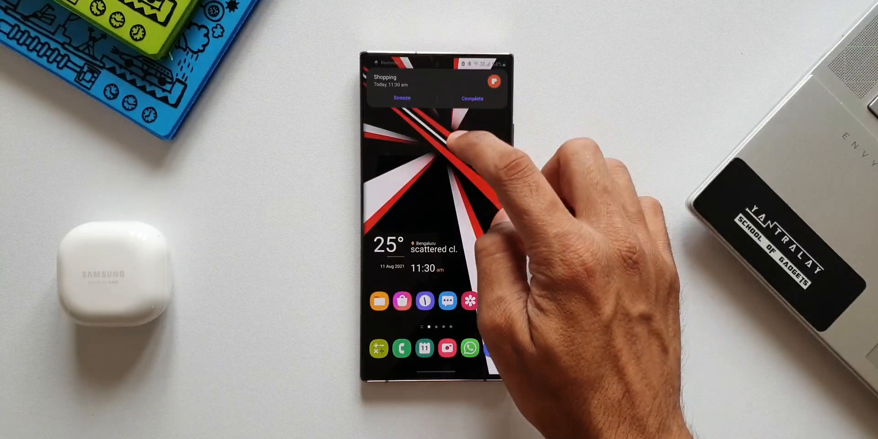
# Open the Shopping notification and view the reminder's 11:30 am, medium-priority details
pyautogui.click(436, 87)
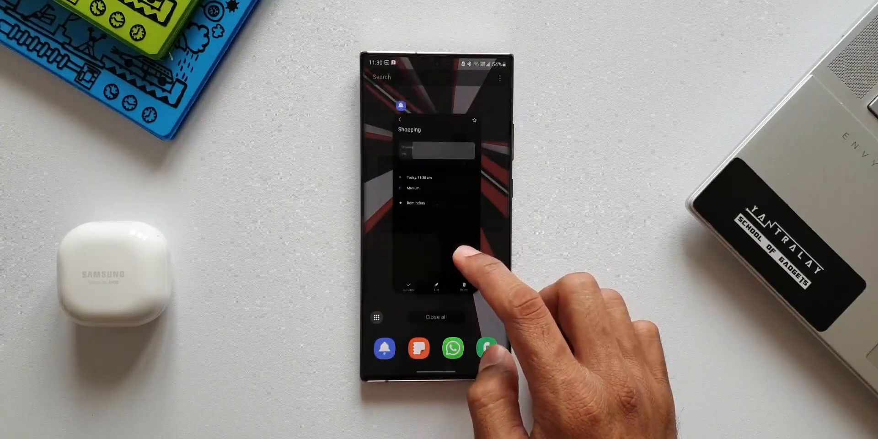
pyautogui.click(436, 225)
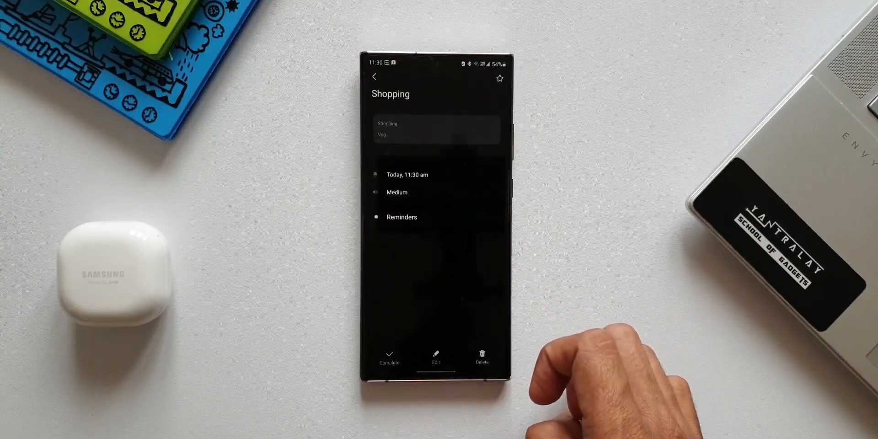